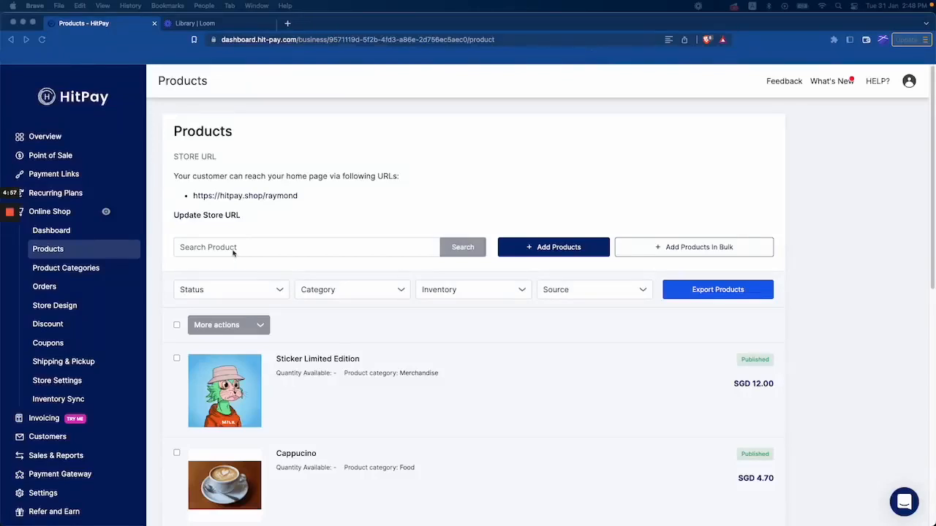
mouse_move(241, 263)
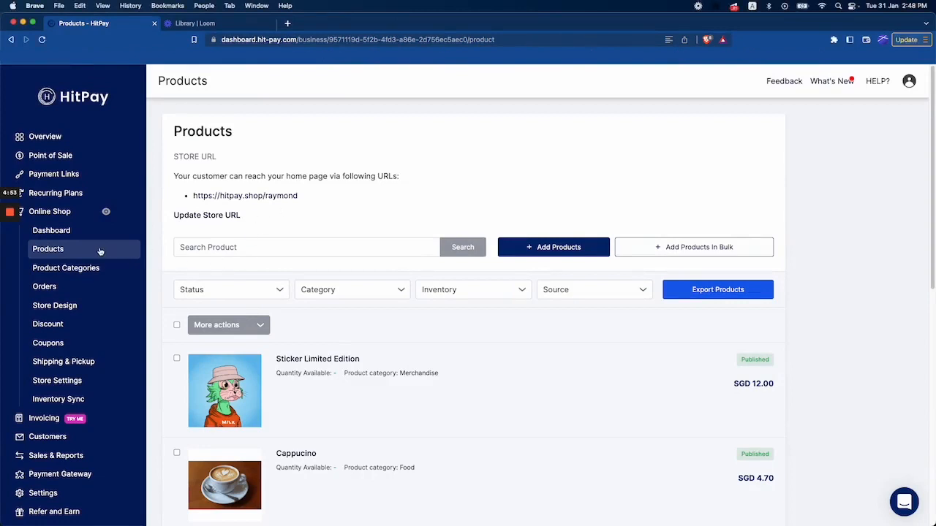
mouse_move(91, 249)
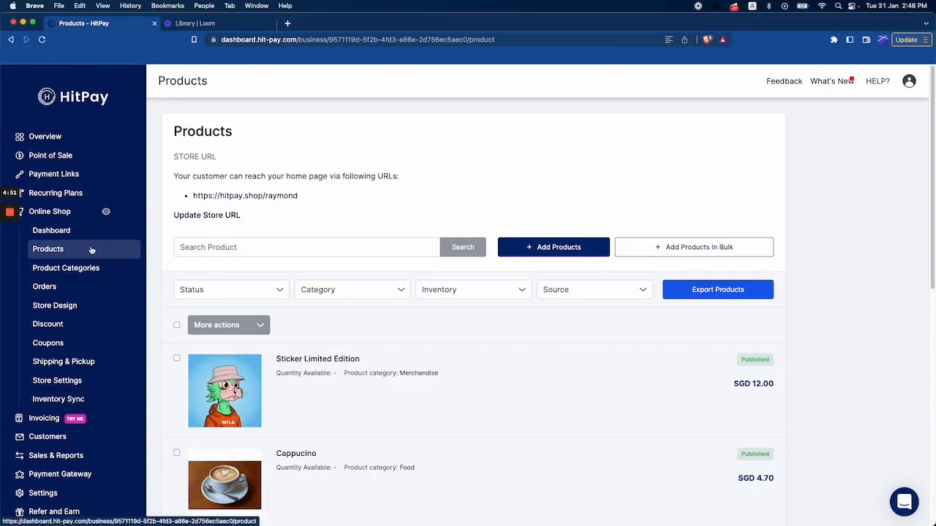
mouse_move(568, 238)
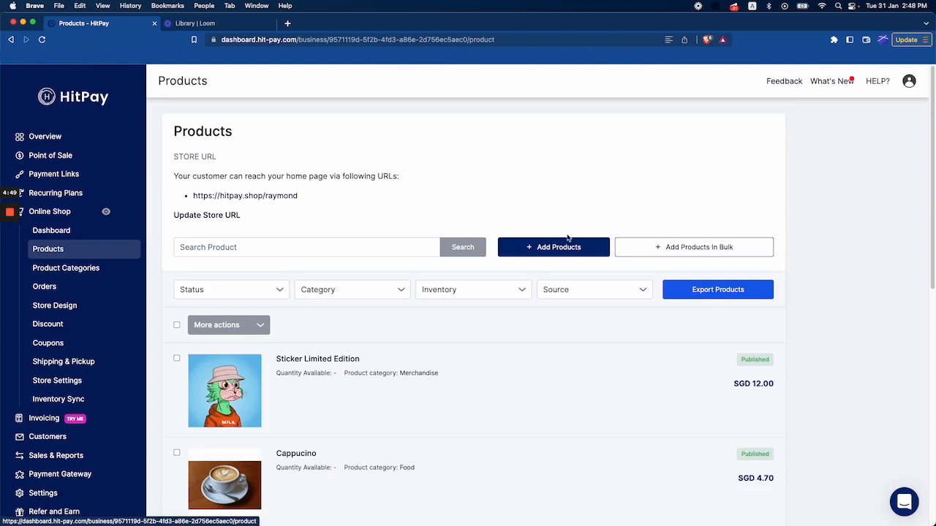
Create product 'Sticker Set A' at SGD 2.00 in Merchandise and publish it
click(553, 246)
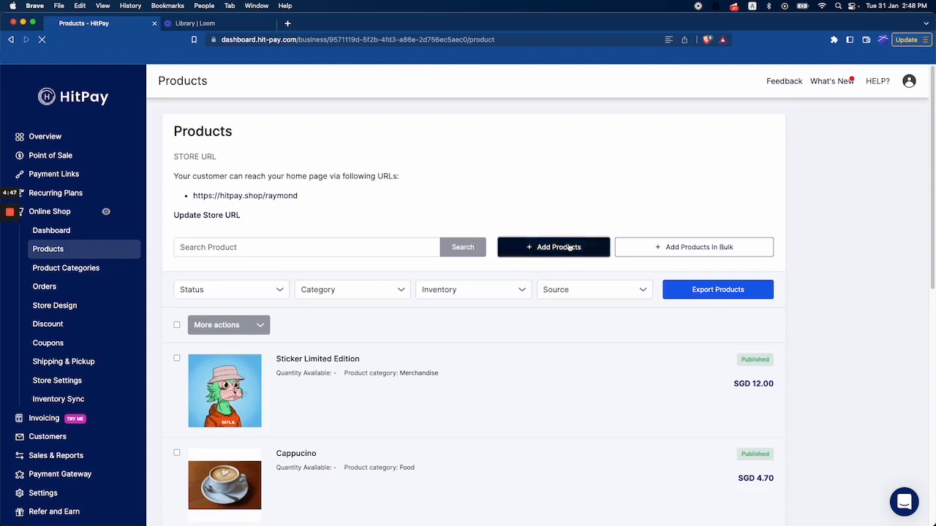
click(554, 246)
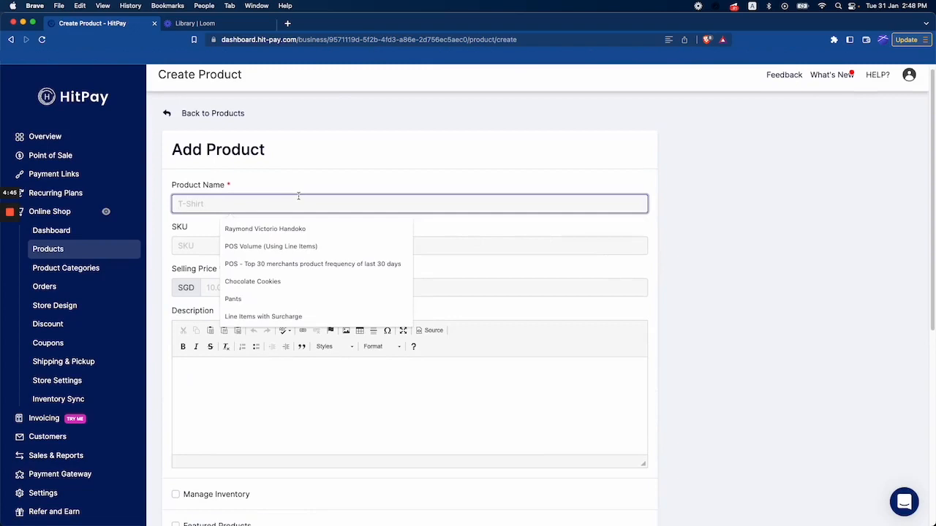
text(Sticker Set A)
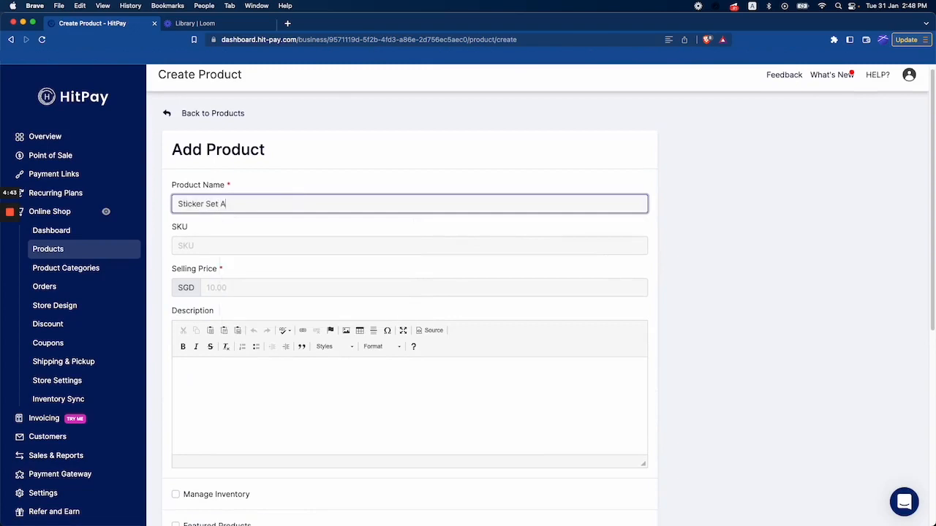
click(424, 250)
text(2)
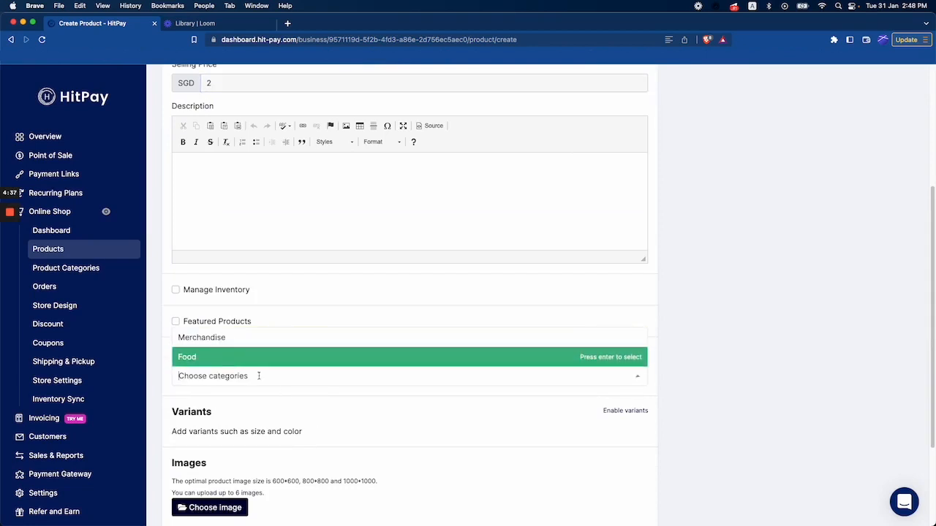
mouse_move(257, 337)
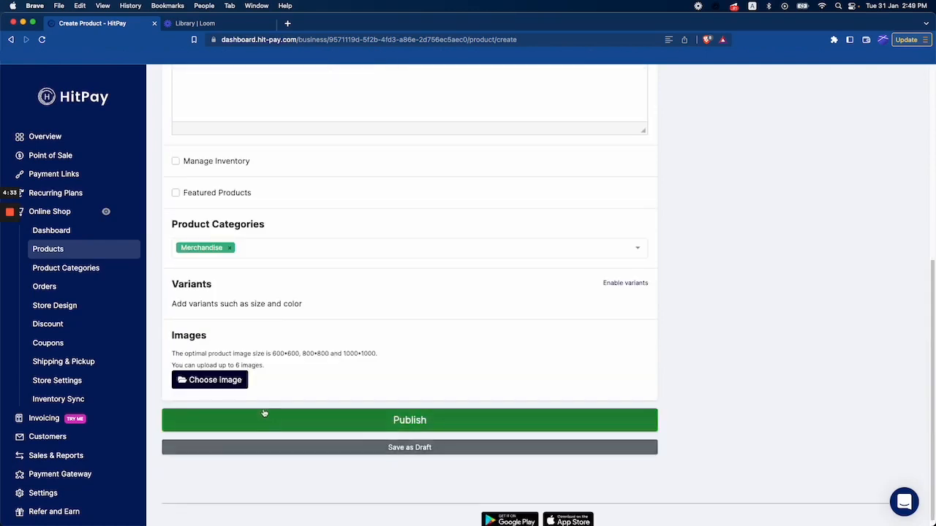
click(409, 420)
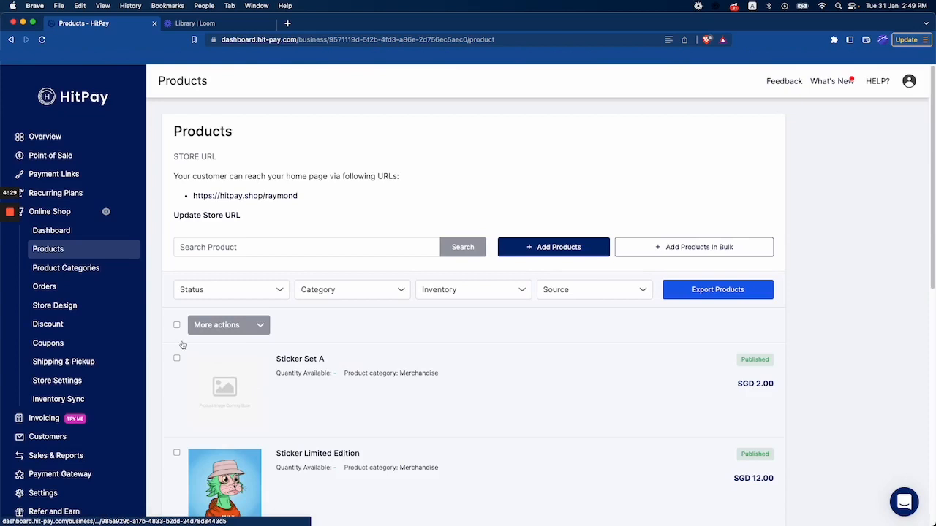
Edit the Merchandise category and search 'a' in its add-existing-products dialog
click(66, 268)
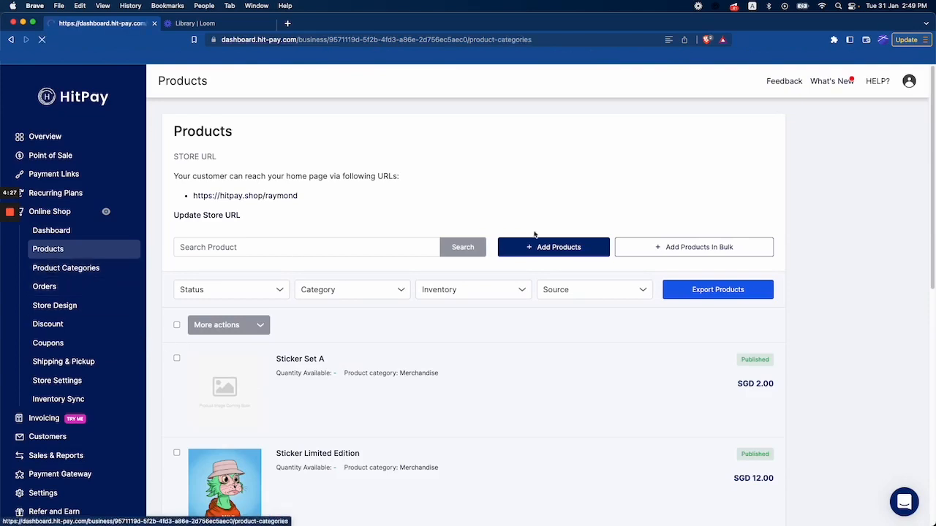
click(66, 268)
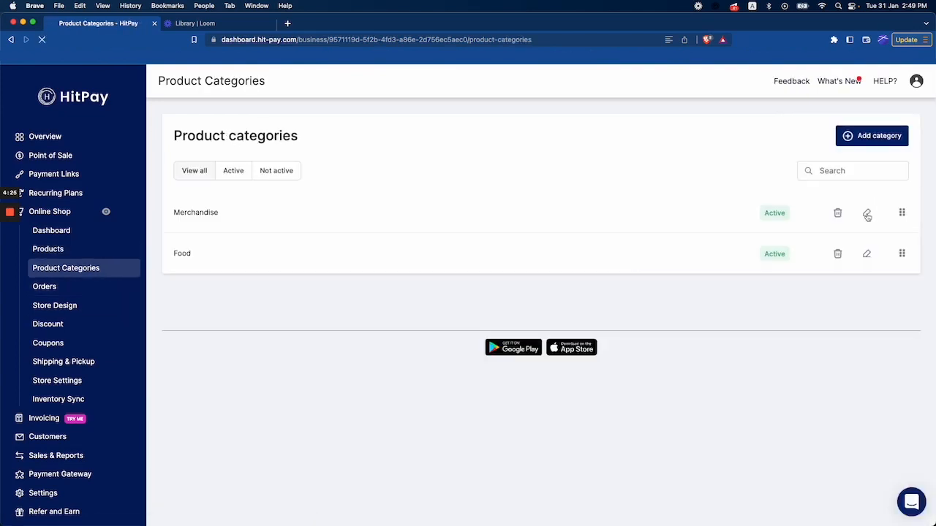
click(867, 213)
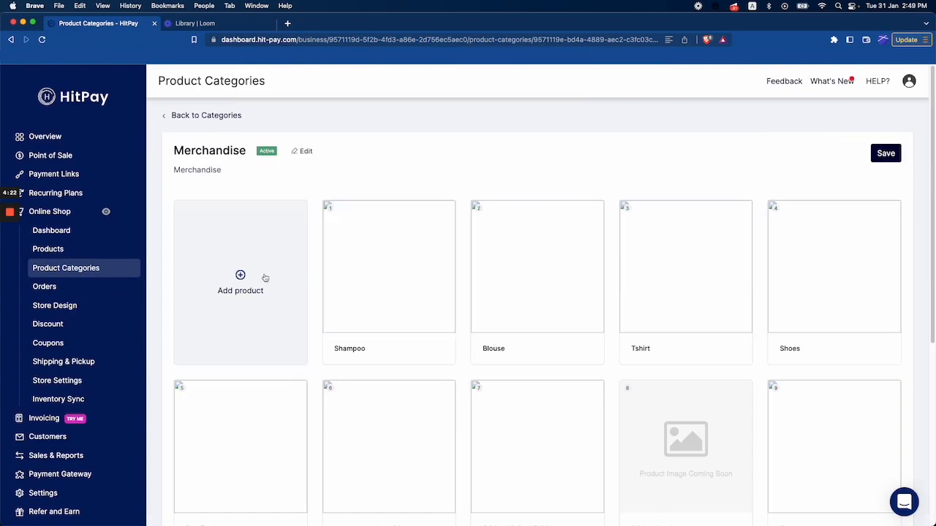
click(239, 282)
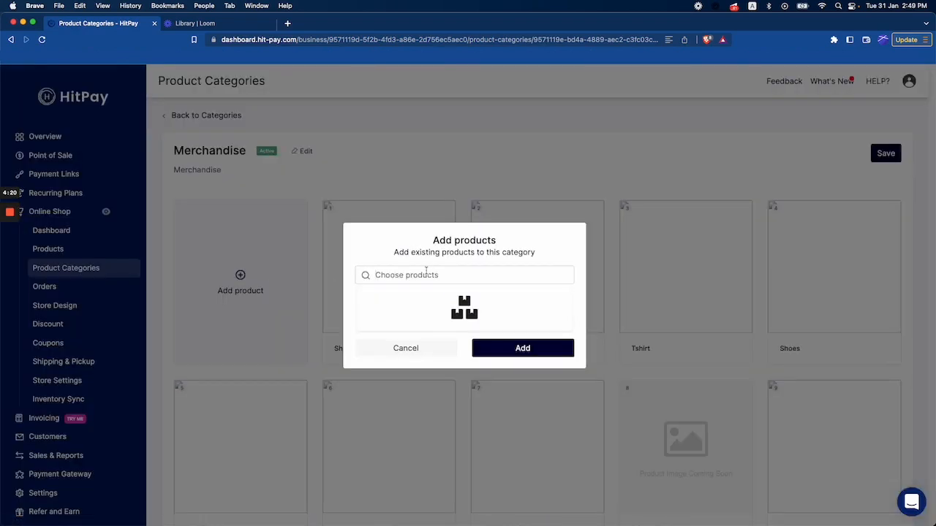
text(a)
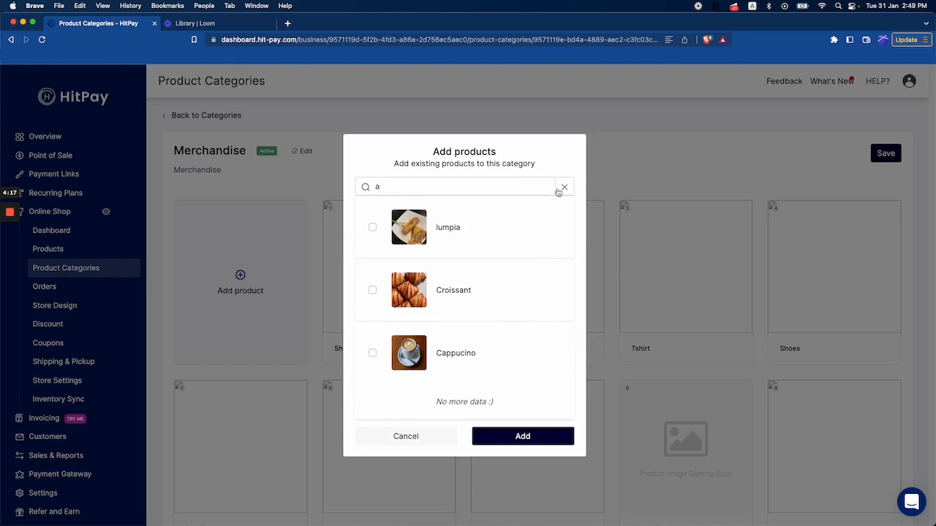
mouse_move(561, 192)
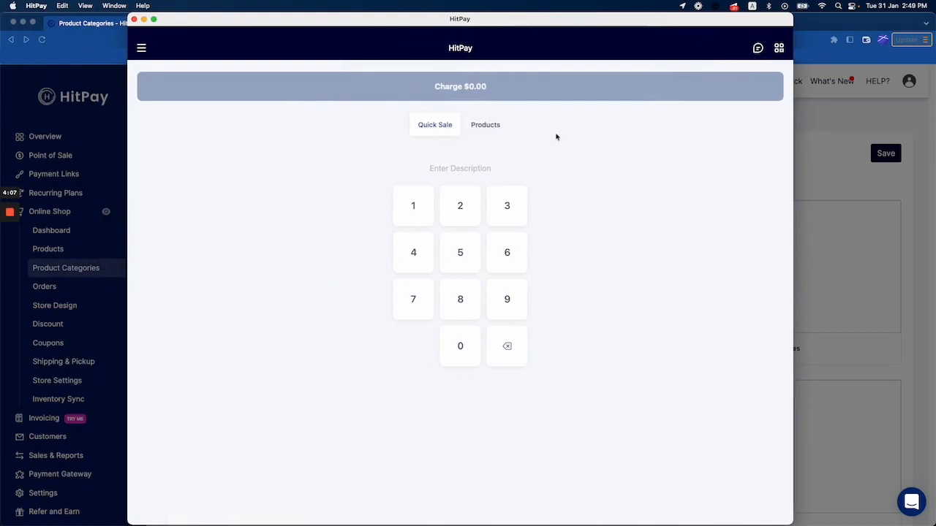
Show the POS Products tab and dismiss the 'Unable to connect to your Terminal' warning
click(485, 124)
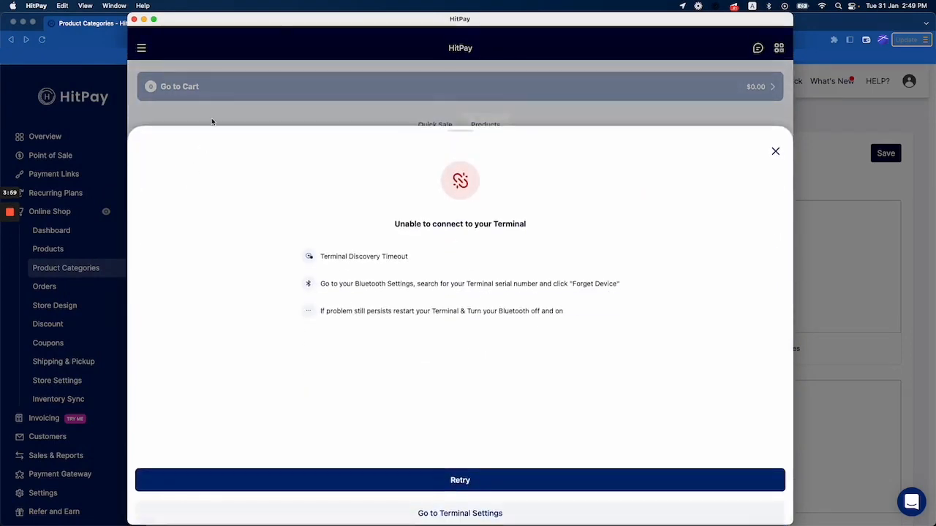
click(775, 151)
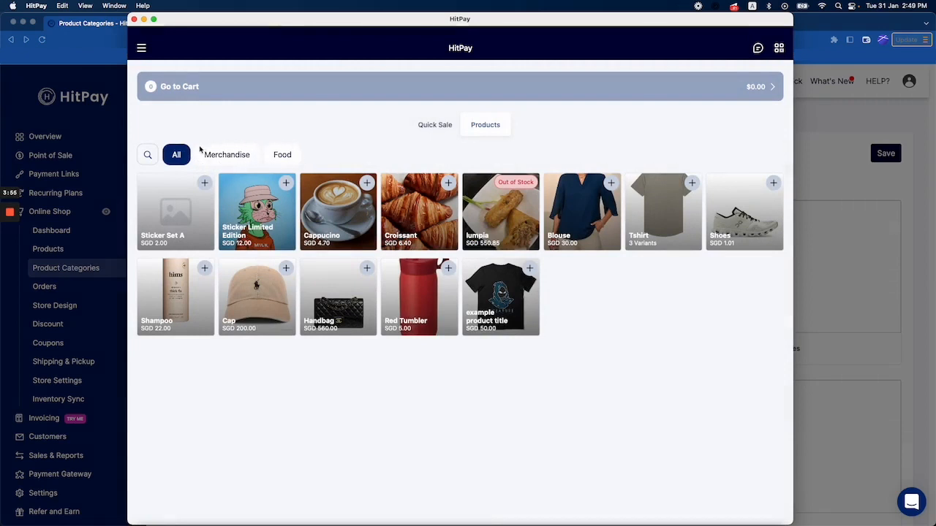
mouse_move(334, 161)
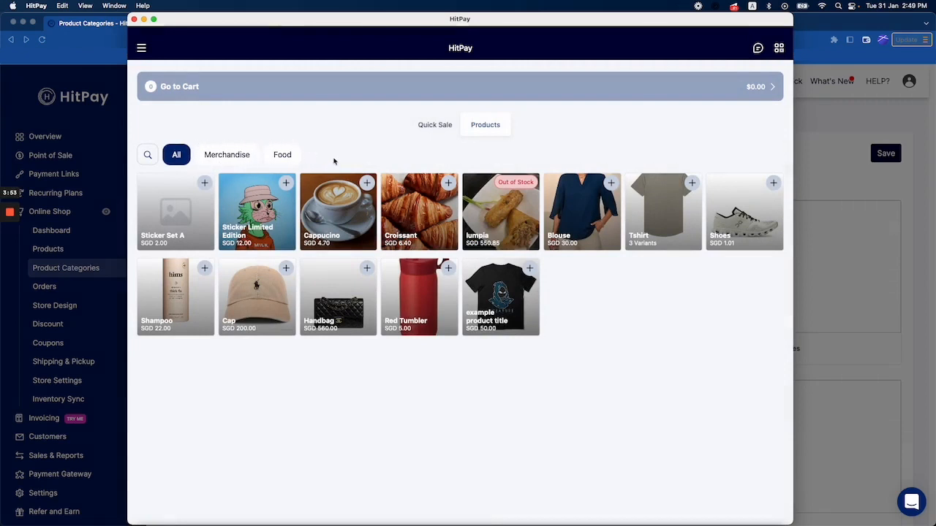
mouse_move(248, 149)
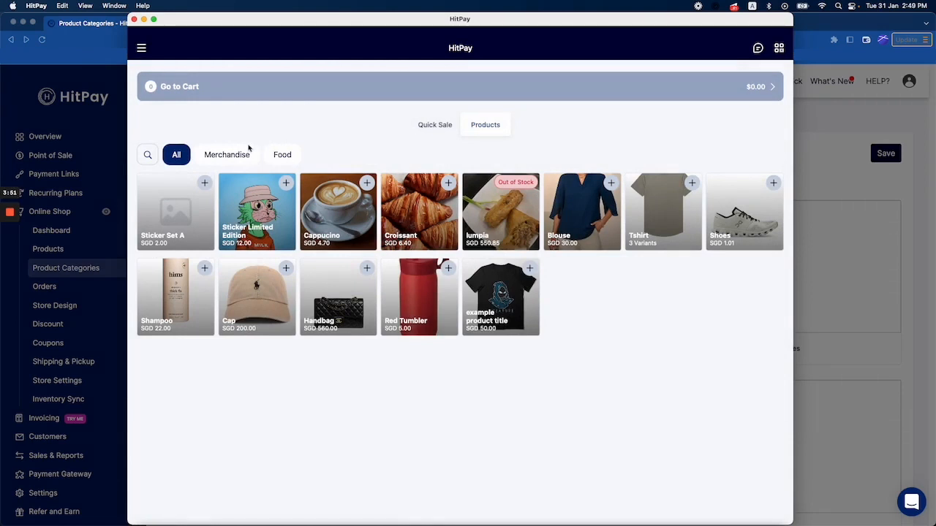
mouse_move(240, 157)
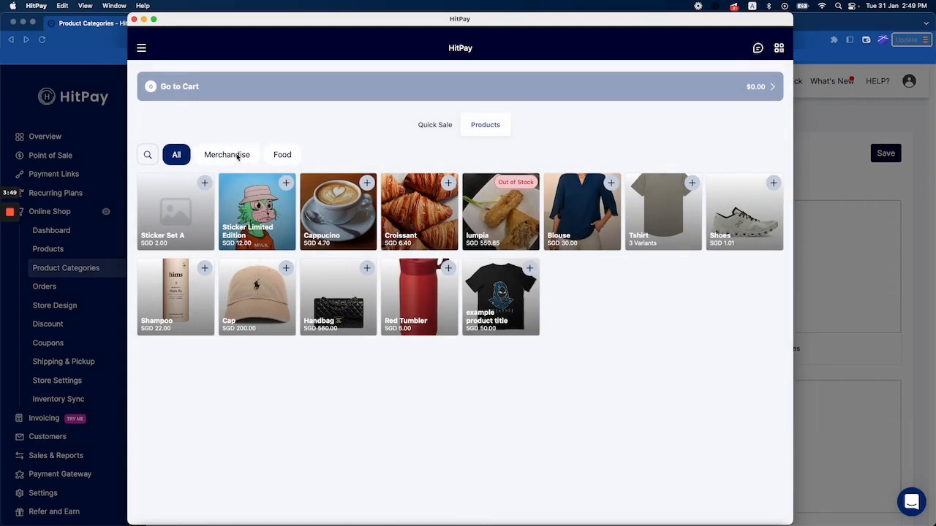
Filter the catalogue by Merchandise, then Food, then Merchandise again
click(227, 155)
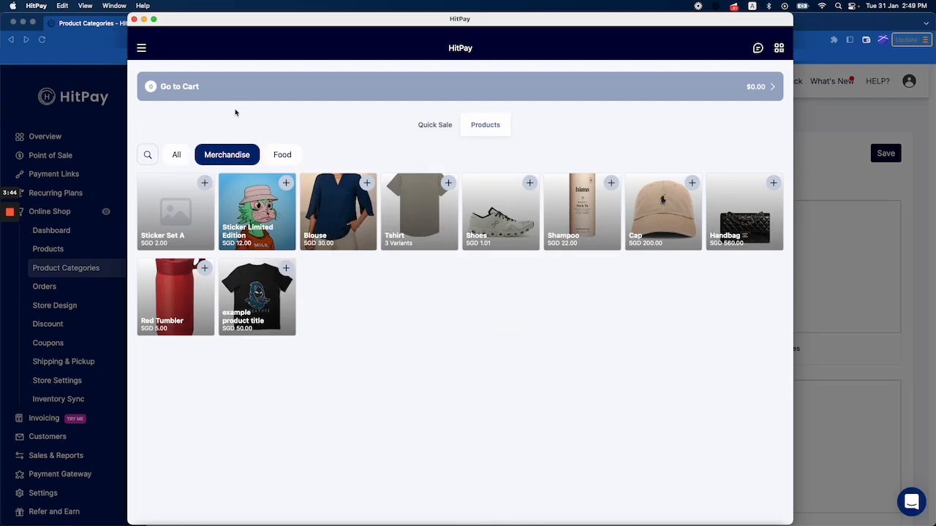
mouse_move(243, 168)
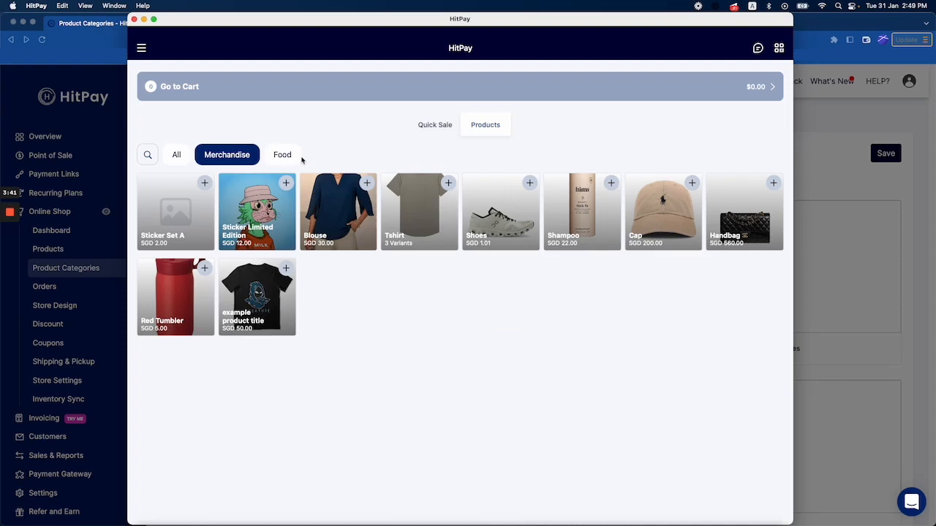
click(282, 154)
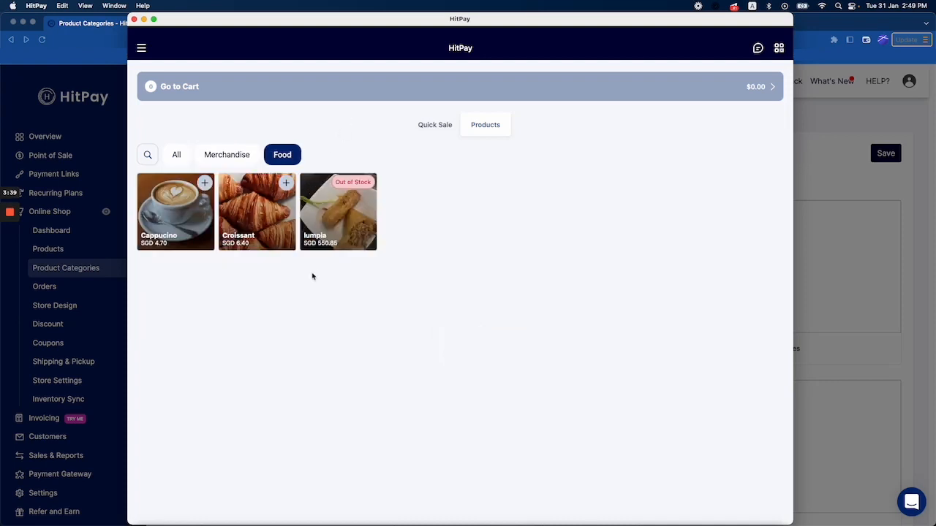
mouse_move(228, 144)
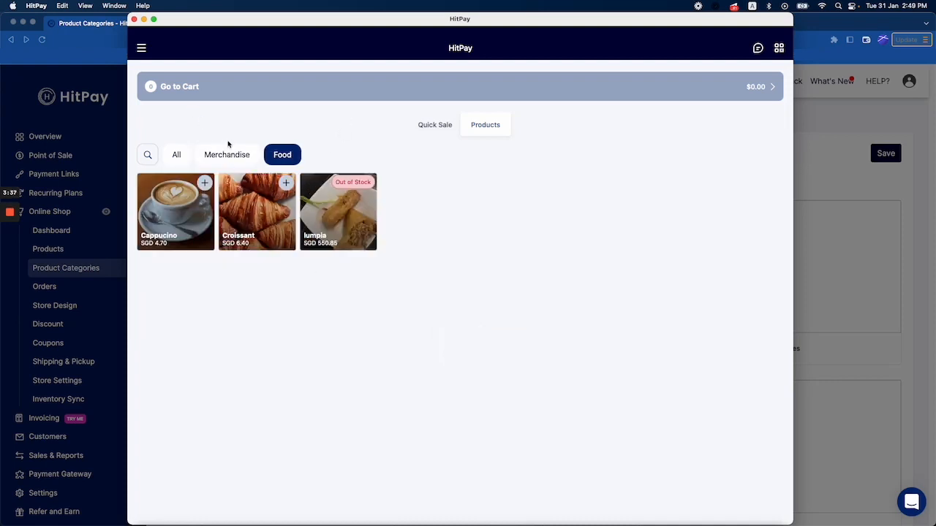
click(226, 155)
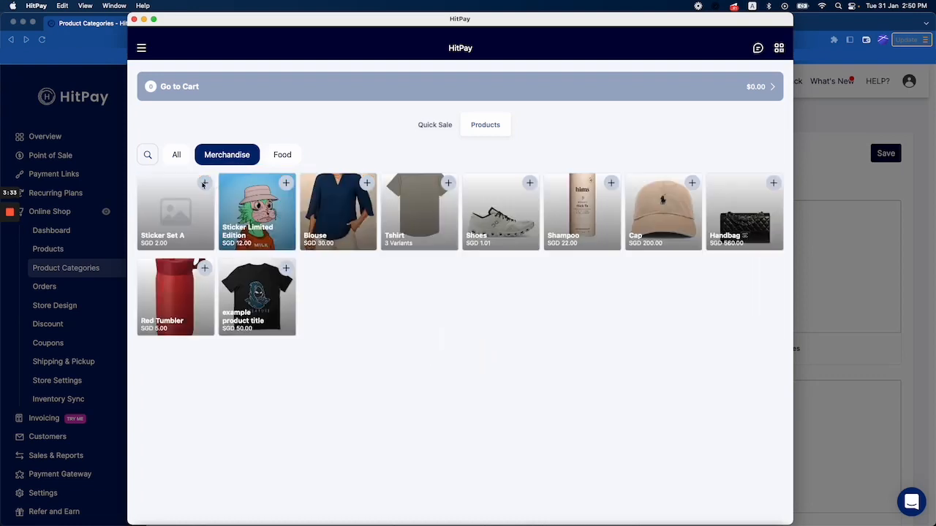
Add three Sticker Set A and four Sticker Limited Edition to the cart for $54.00
click(205, 183)
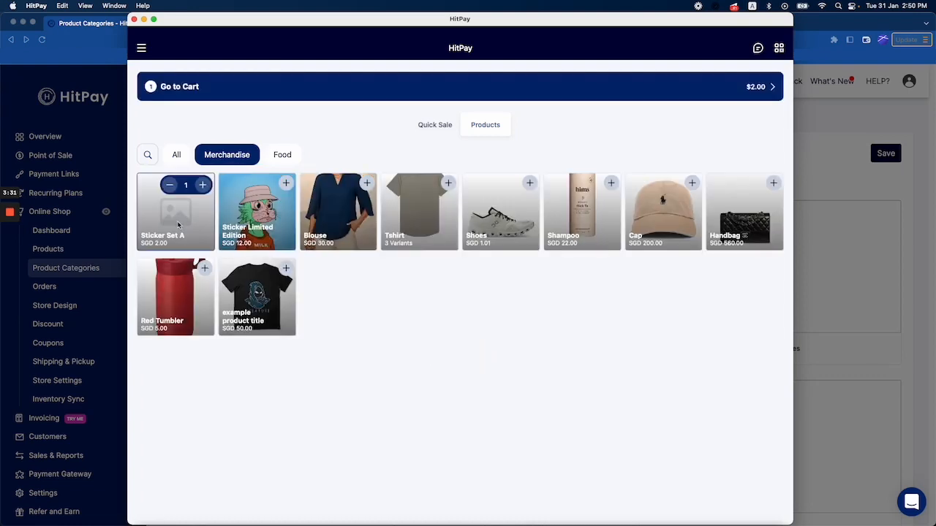
click(203, 185)
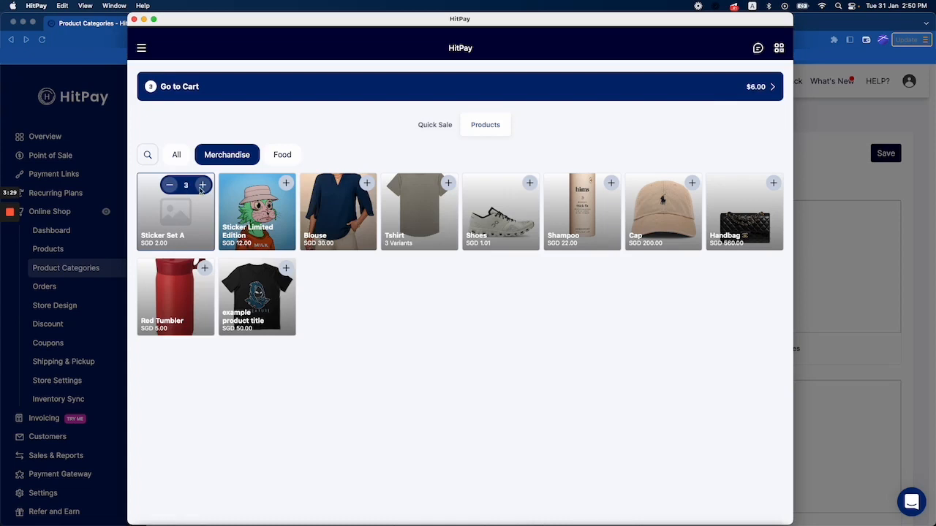
click(203, 184)
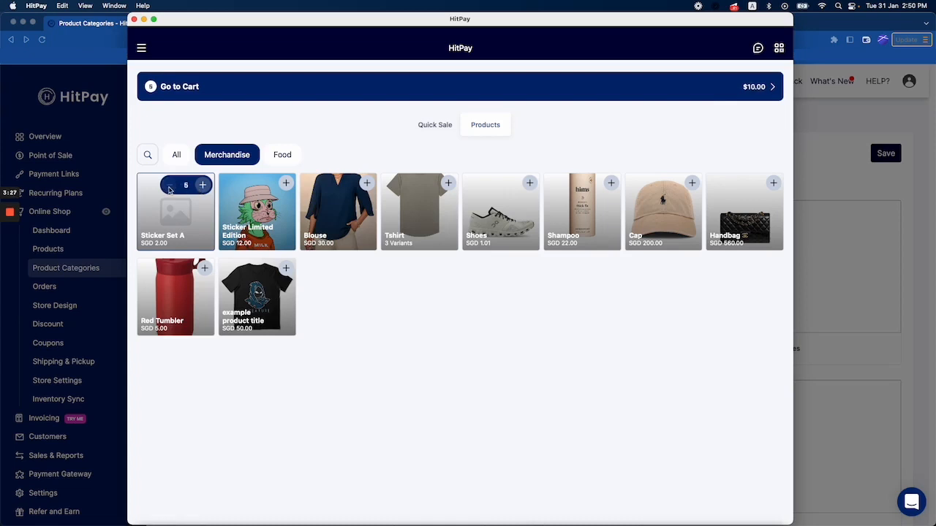
click(169, 185)
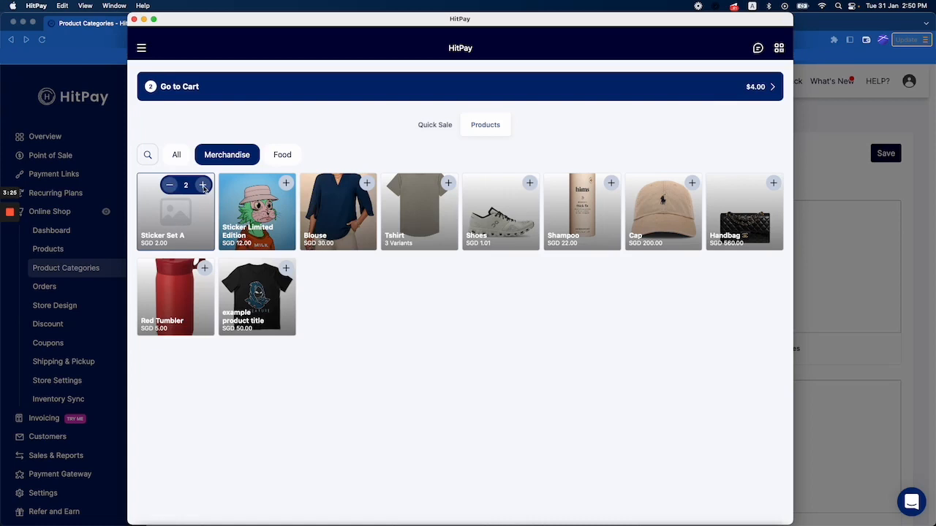
click(285, 185)
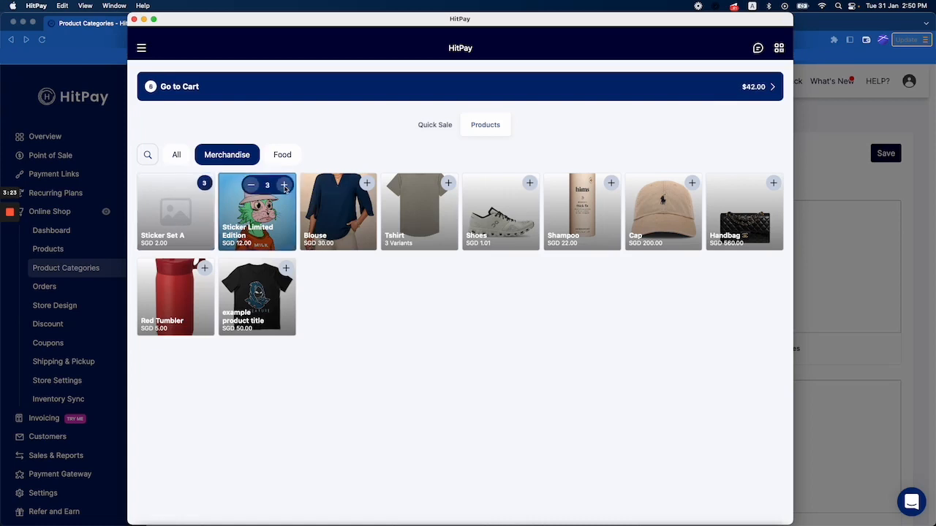
click(284, 184)
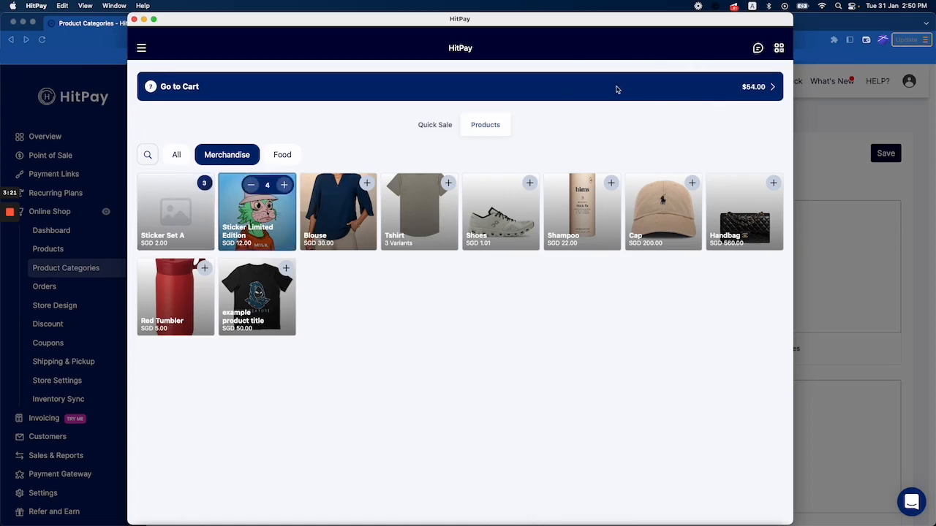